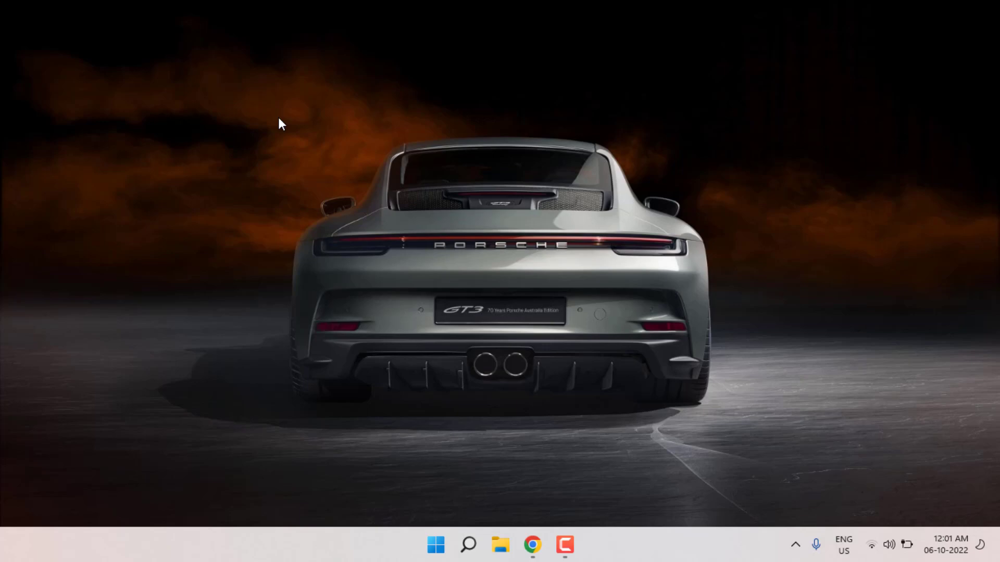
mouse_move(497, 465)
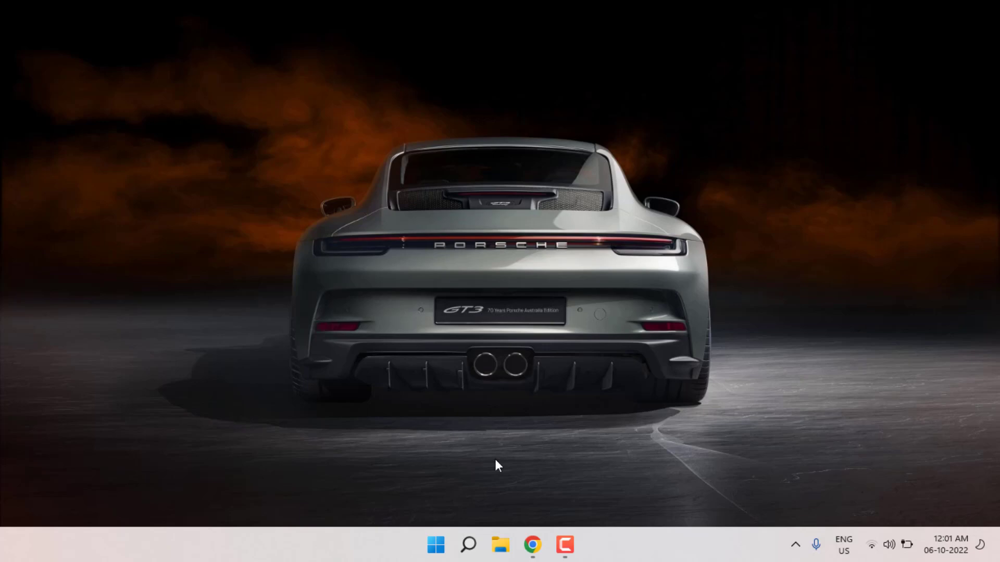
Step: Launch the pinned Settings app from the Start menu
left_click(435, 545)
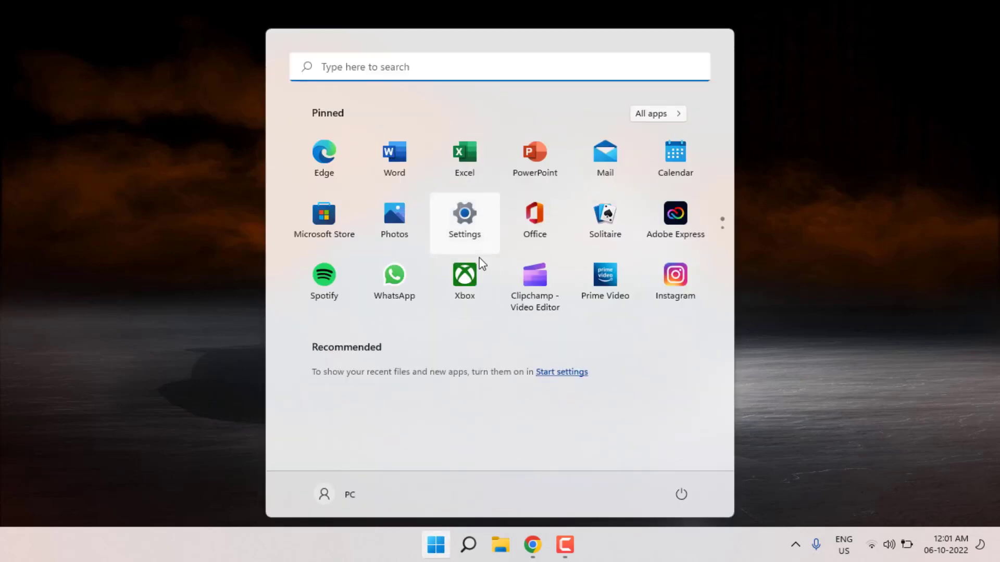
left_click(464, 220)
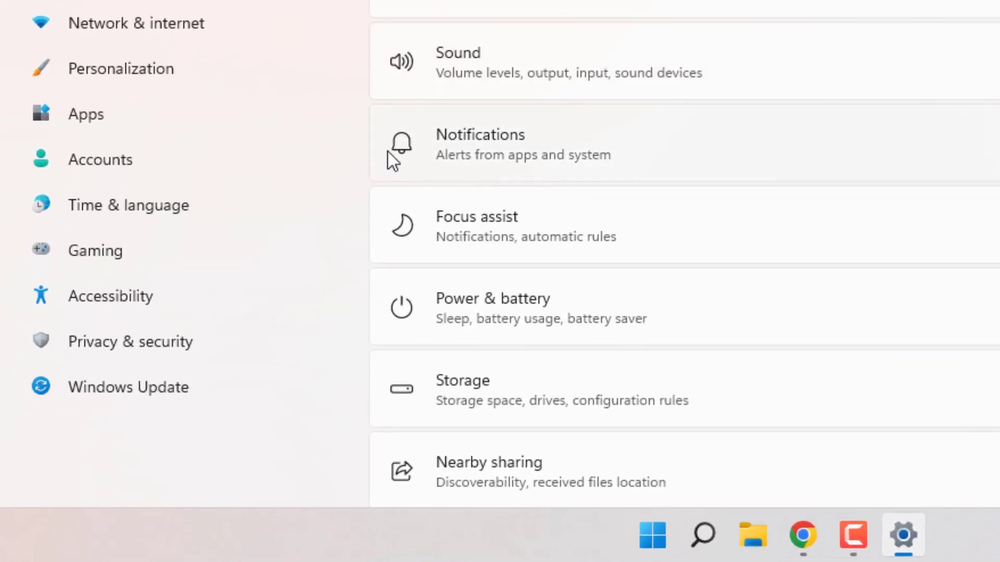
mouse_move(128, 204)
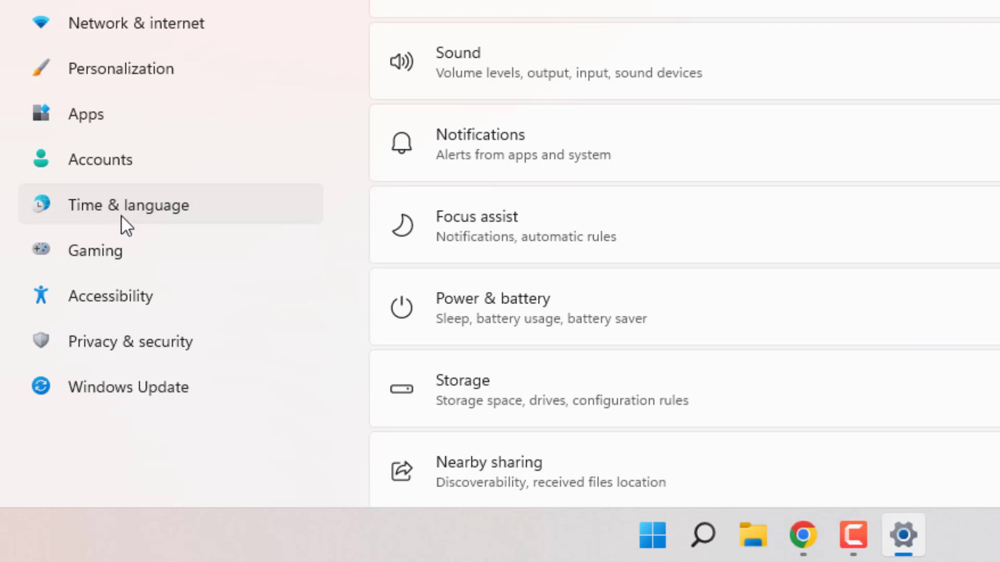
Step: Scroll the Settings sidebar and open the Date & time settings under Time & language
scroll("down", 3)
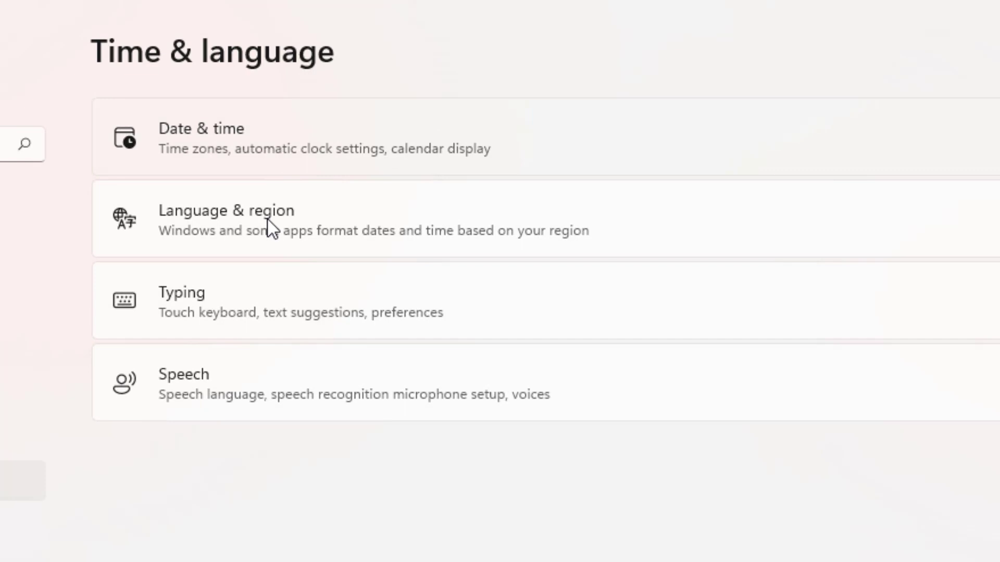
left_click(201, 138)
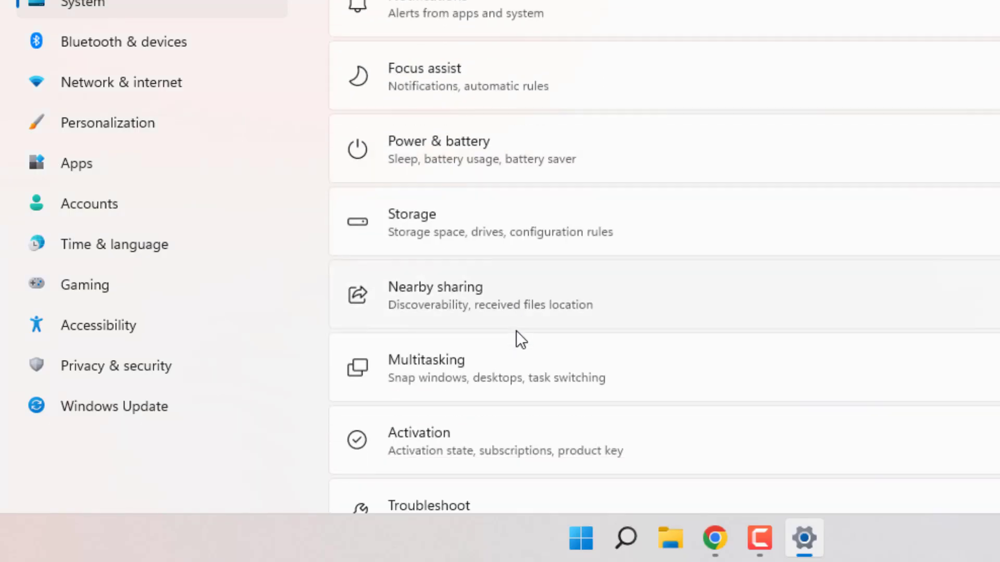
Step: Open Troubleshoot > Other troubleshooters in System and run the Network Adapter troubleshooter
scroll("down", 3)
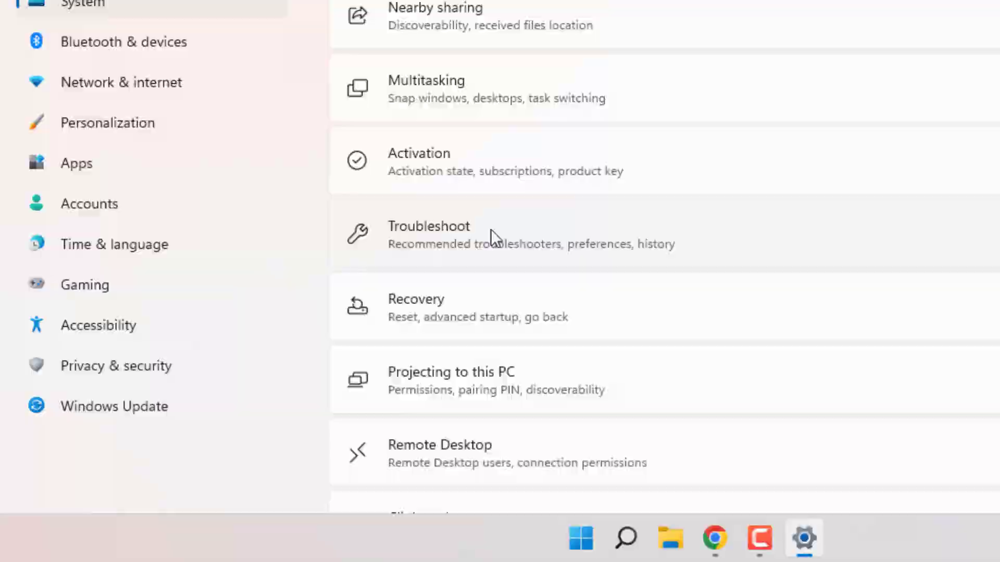
left_click(428, 234)
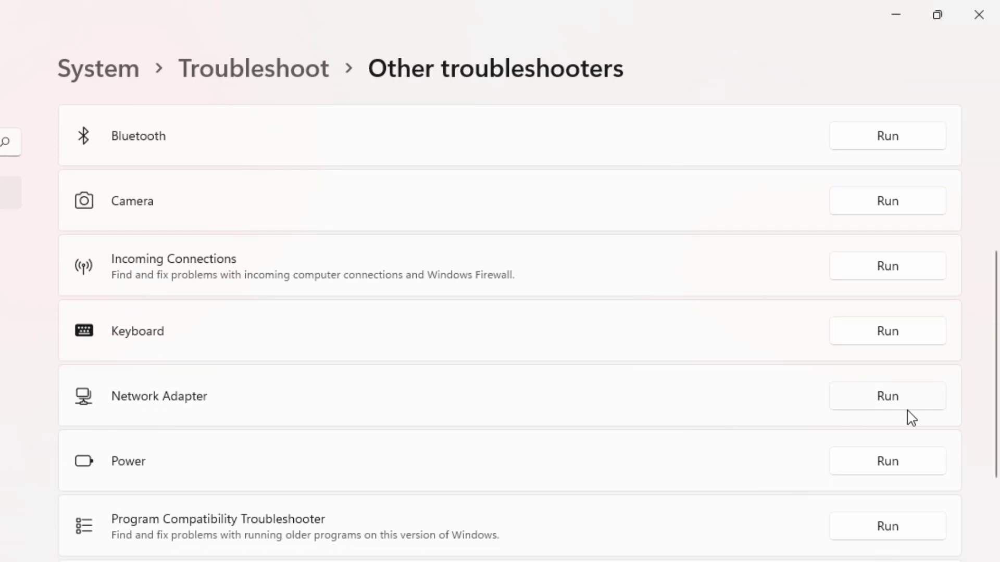
left_click(886, 395)
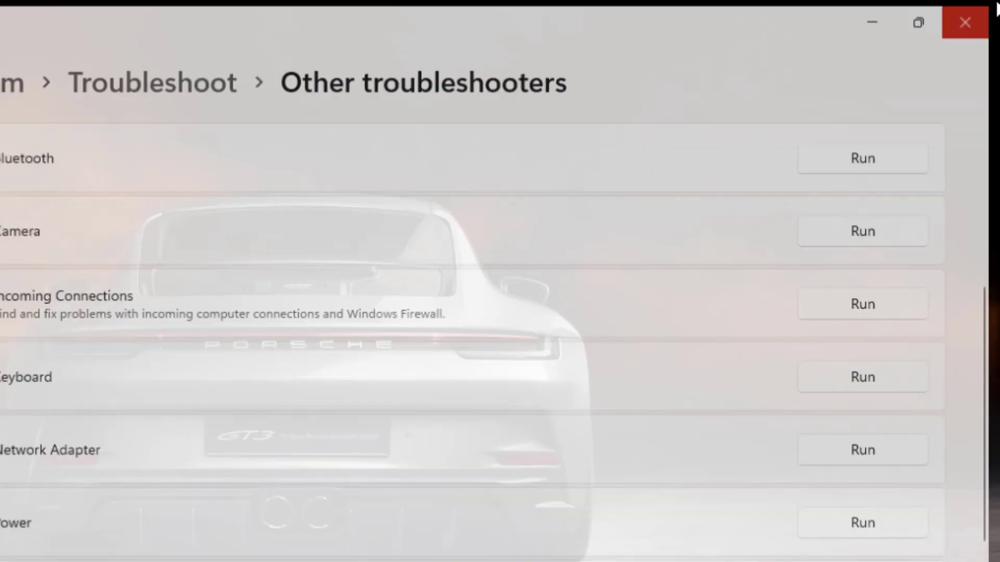
Step: Close the Settings window and relaunch Settings from the Start menu
left_click(964, 22)
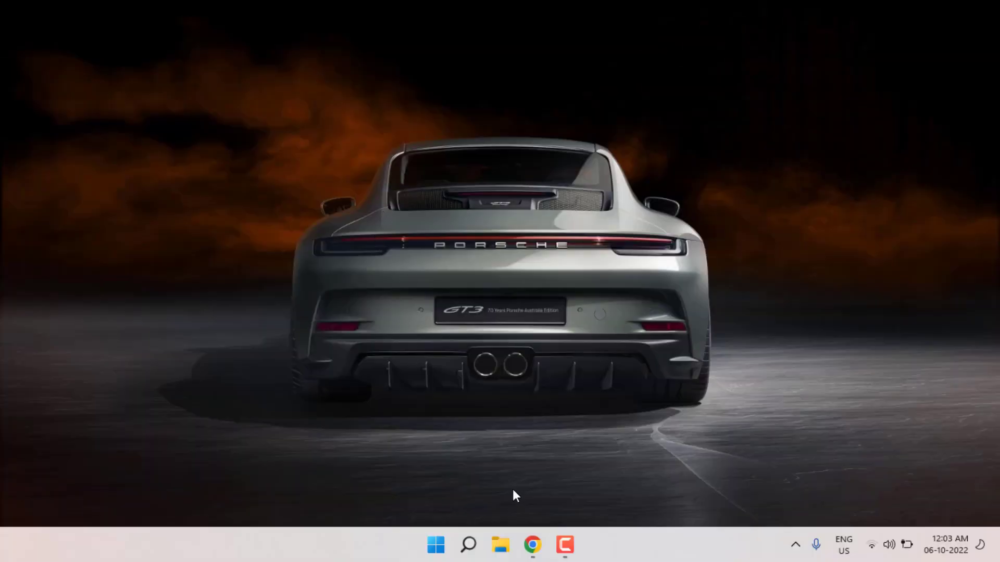
left_click(435, 545)
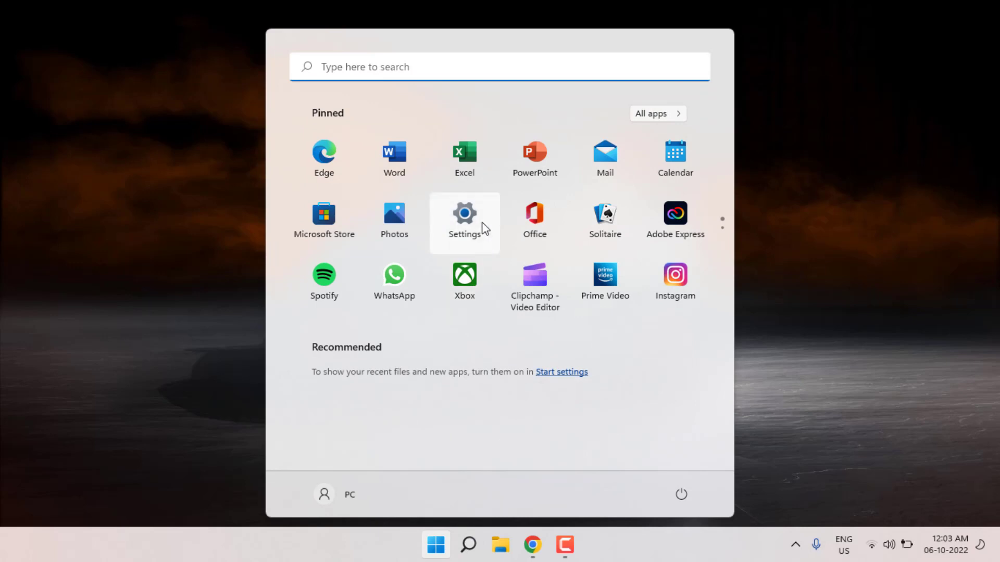
left_click(464, 216)
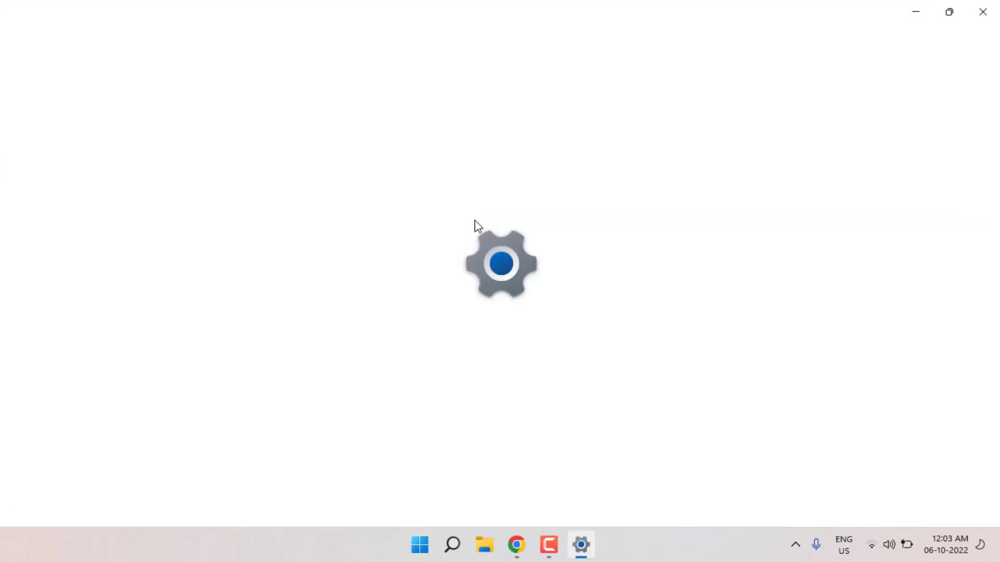
mouse_move(463, 275)
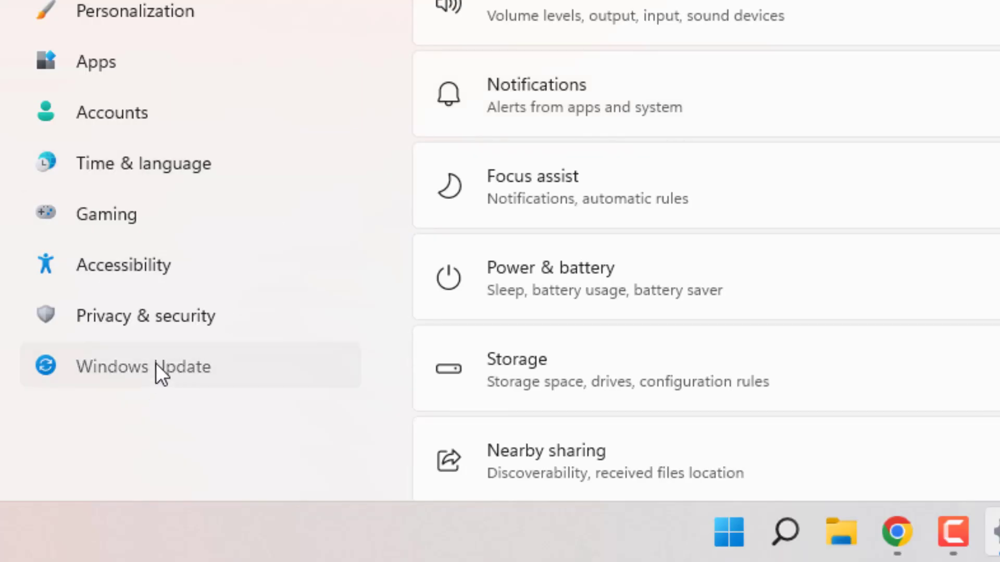
Step: Check that the Windows Update page reports the PC up to date, then close Settings
left_click(142, 366)
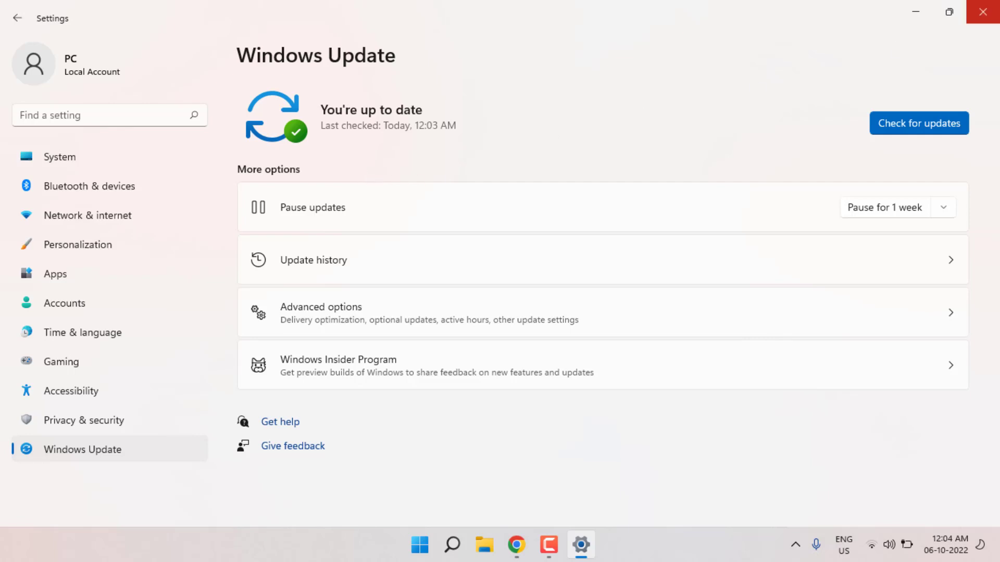
left_click(982, 12)
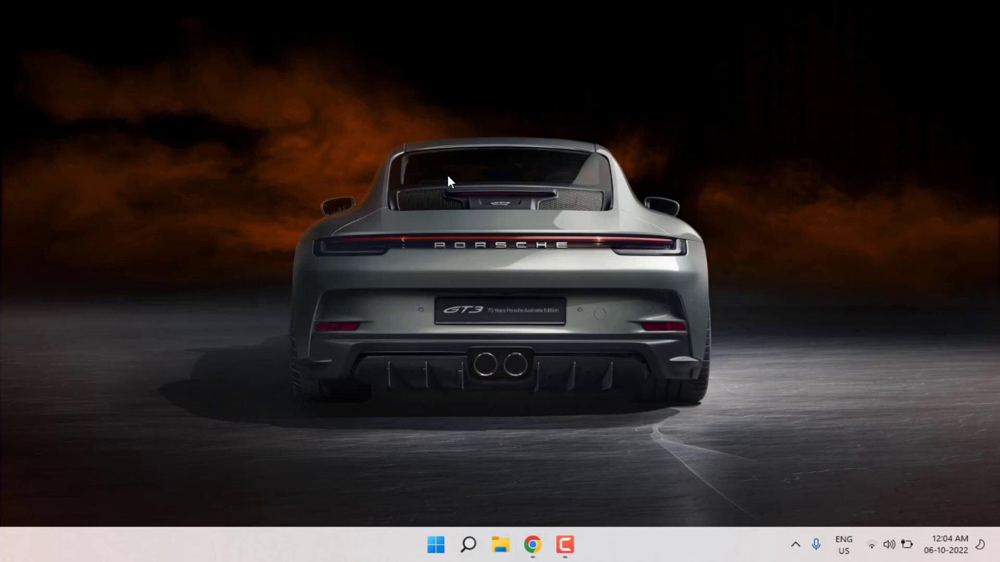